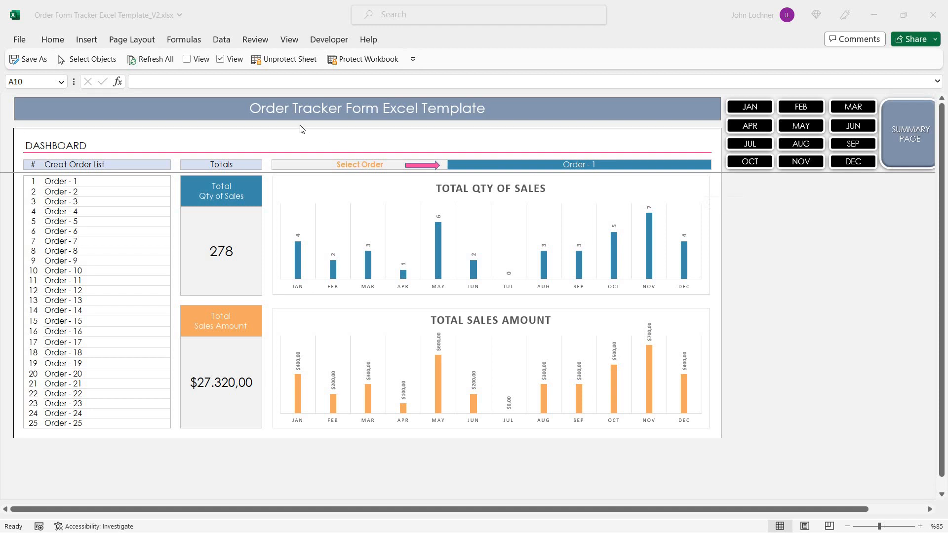
mouse_move(467, 120)
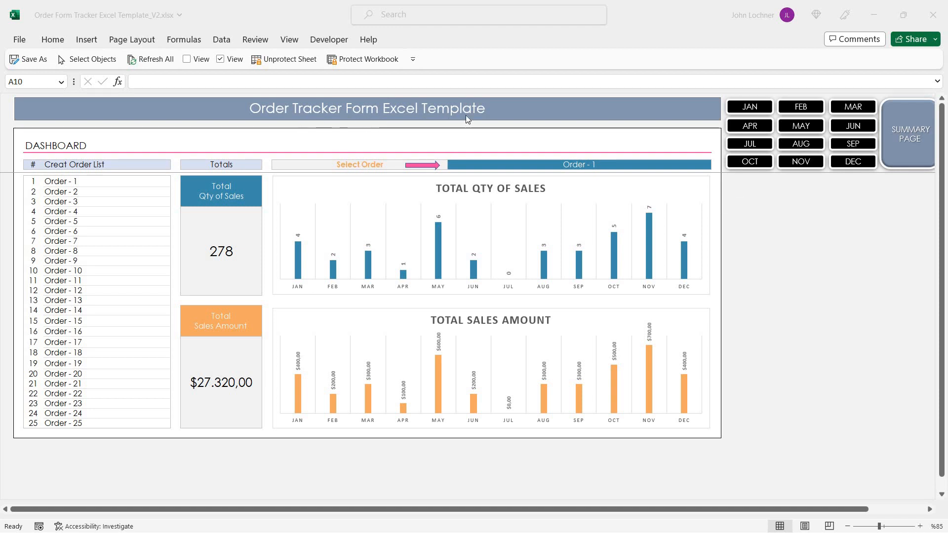
mouse_move(512, 297)
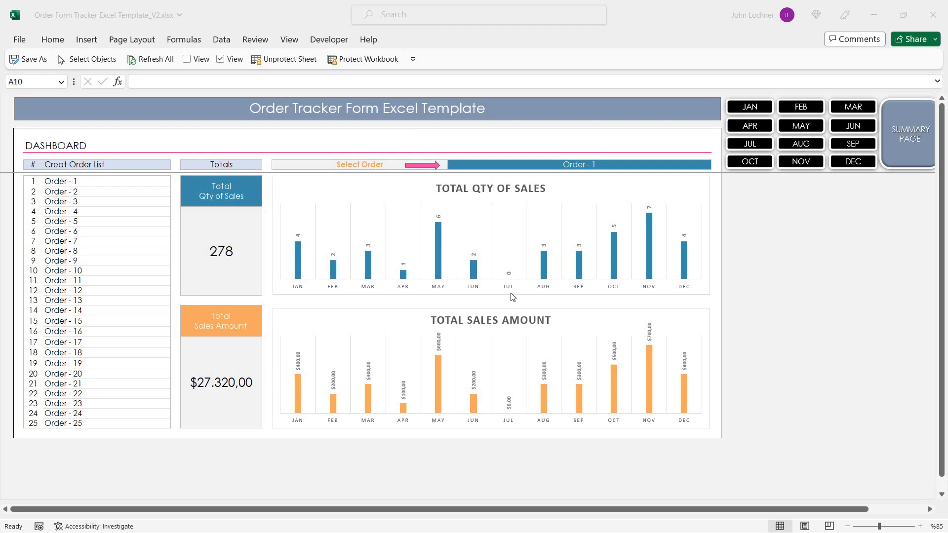
mouse_move(807, 113)
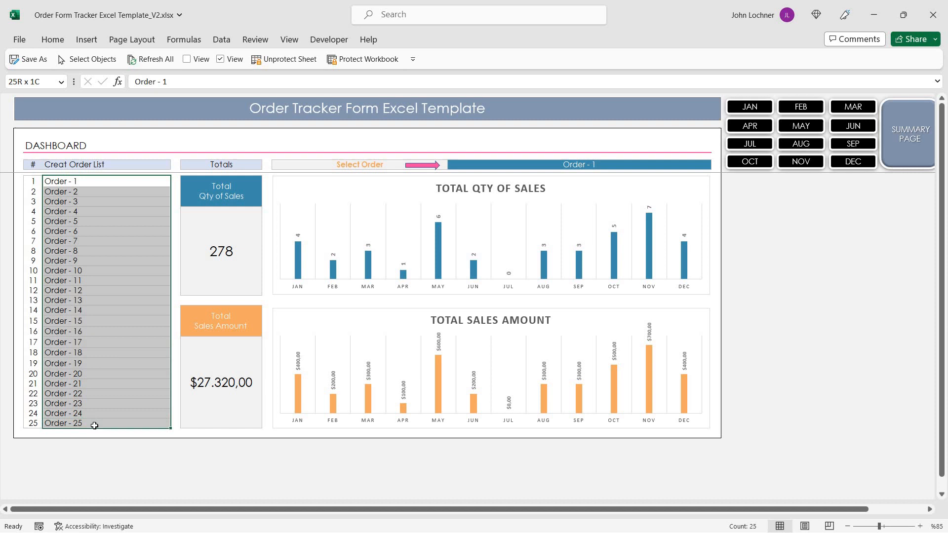
Re-enter the Order - 25 entry, keeping it unchanged
click(94, 423)
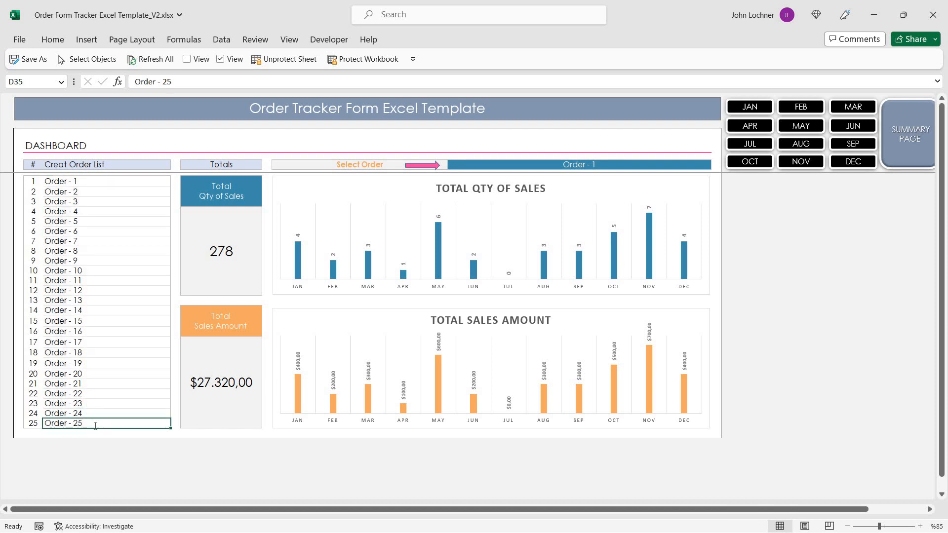
text(Order 25)
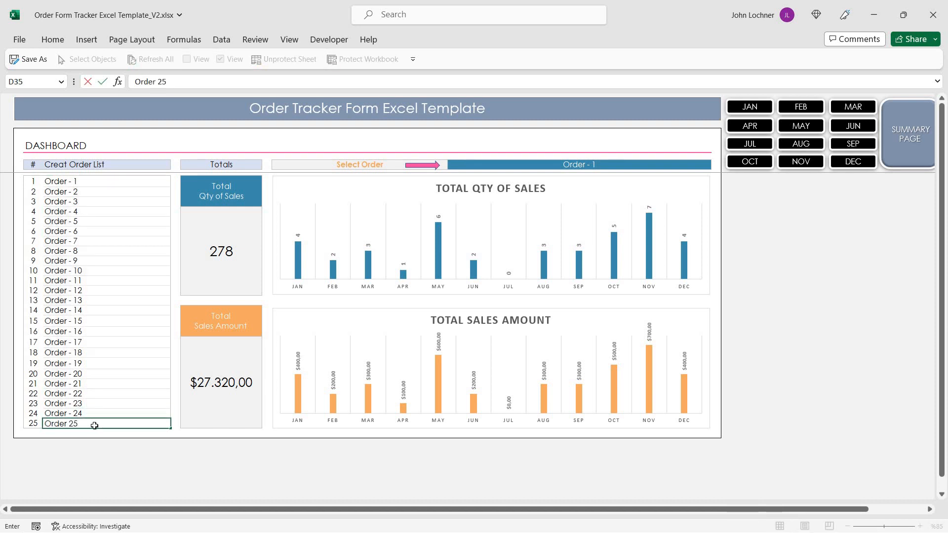
key(Return)
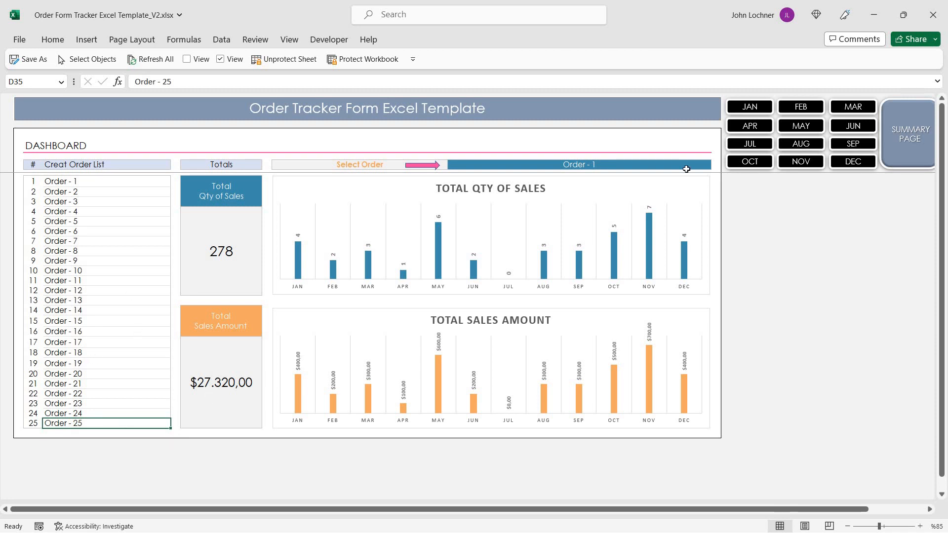
On the January order form, start a new row dated 23.01.2023 with Order - 16
click(749, 106)
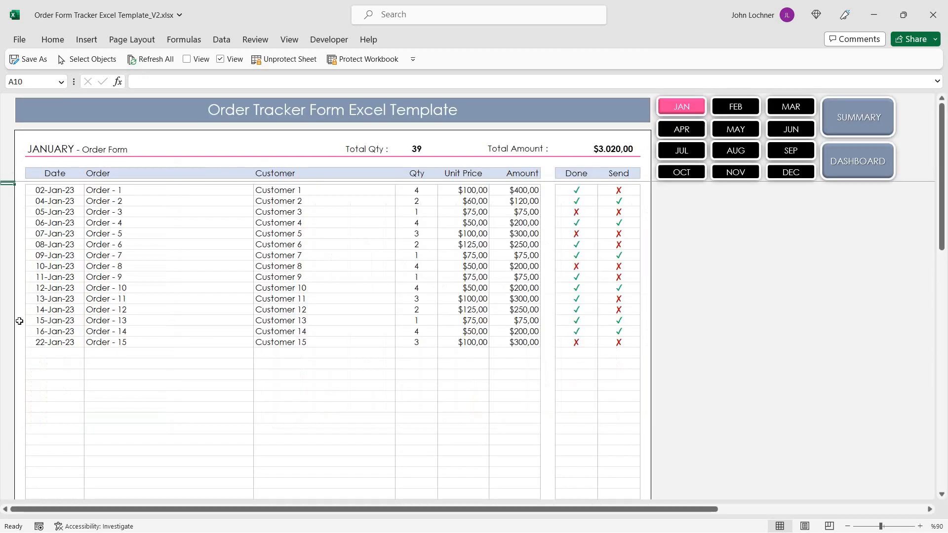
mouse_move(60, 354)
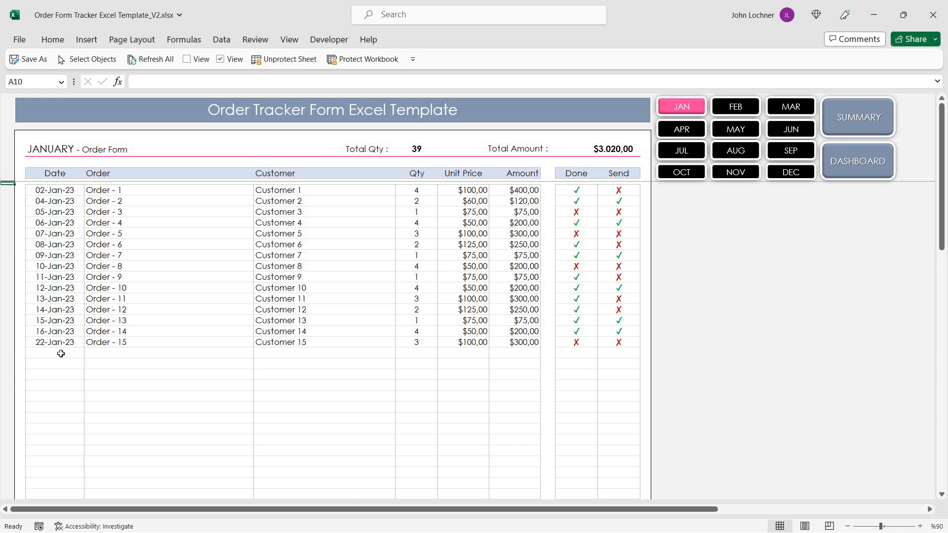
text(23)
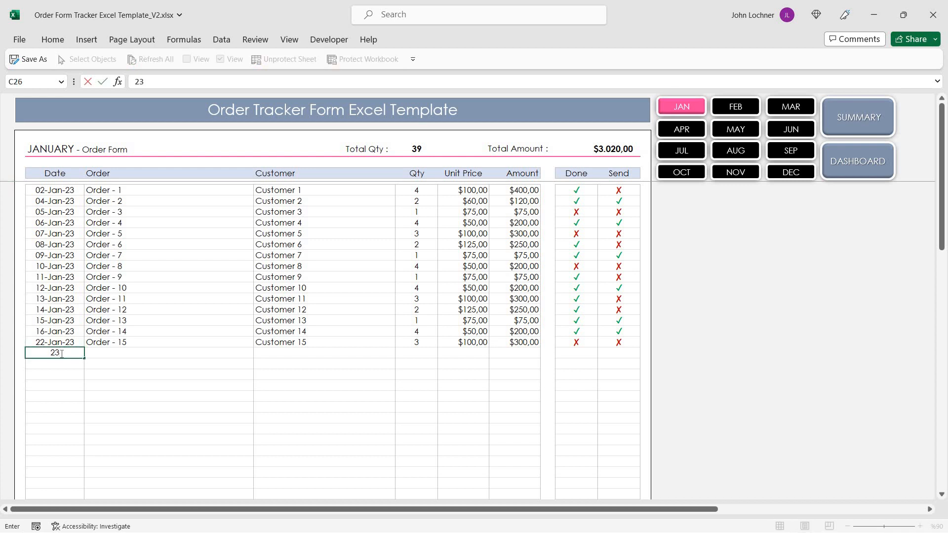
text(.01.2023)
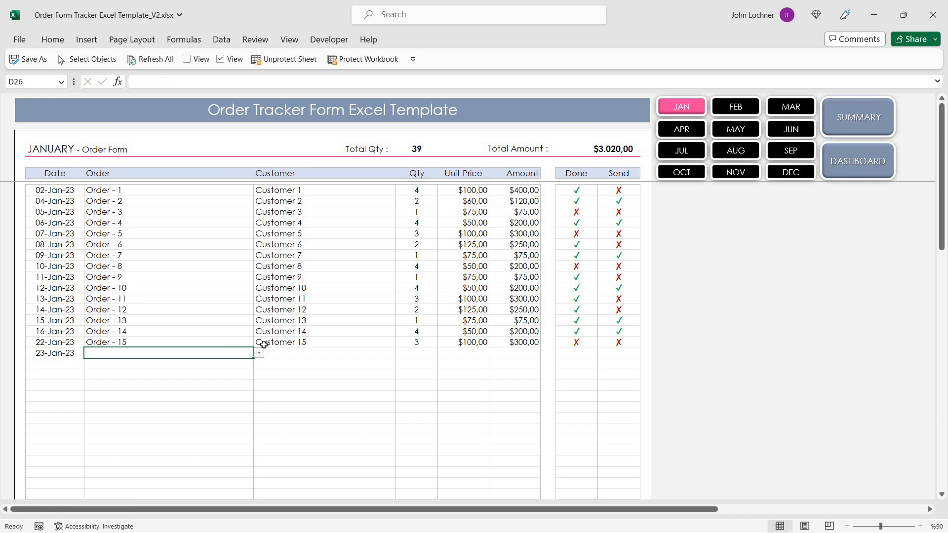
click(258, 354)
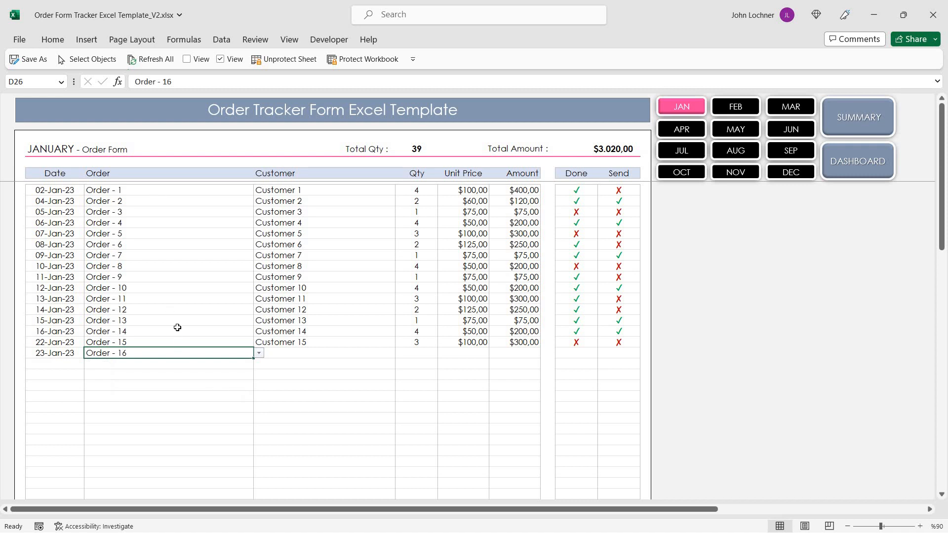
Enter Customer 16 for the new row and check its amount in the Amount column
click(325, 354)
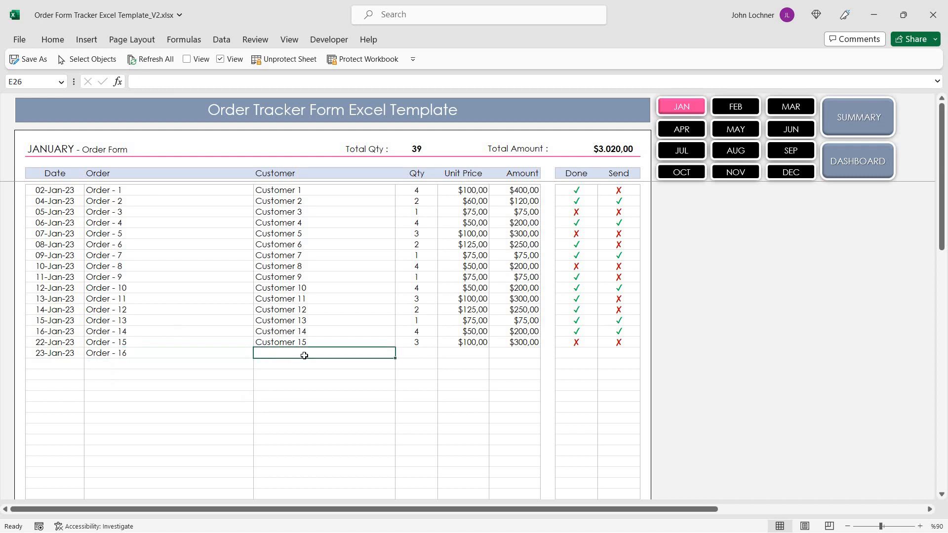
text(Customer 1)
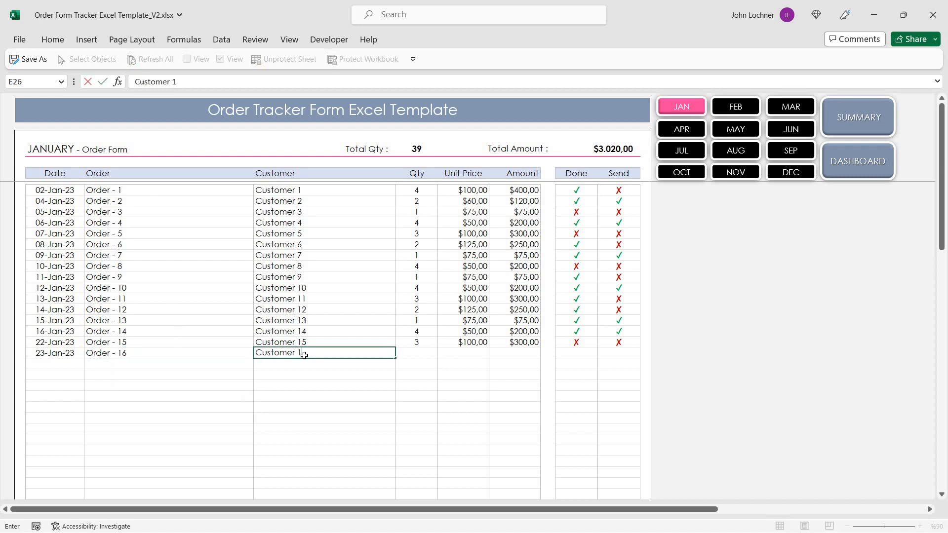
key(tab)
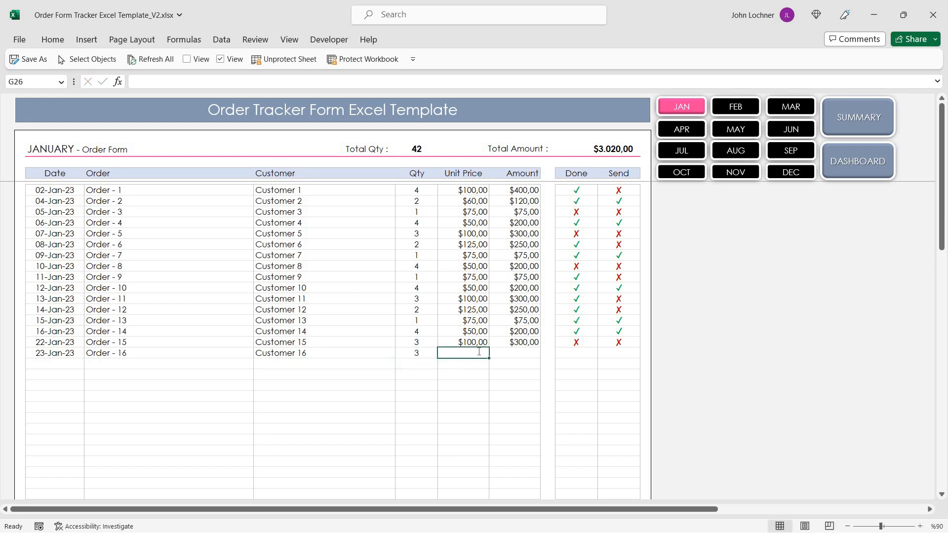
click(472, 353)
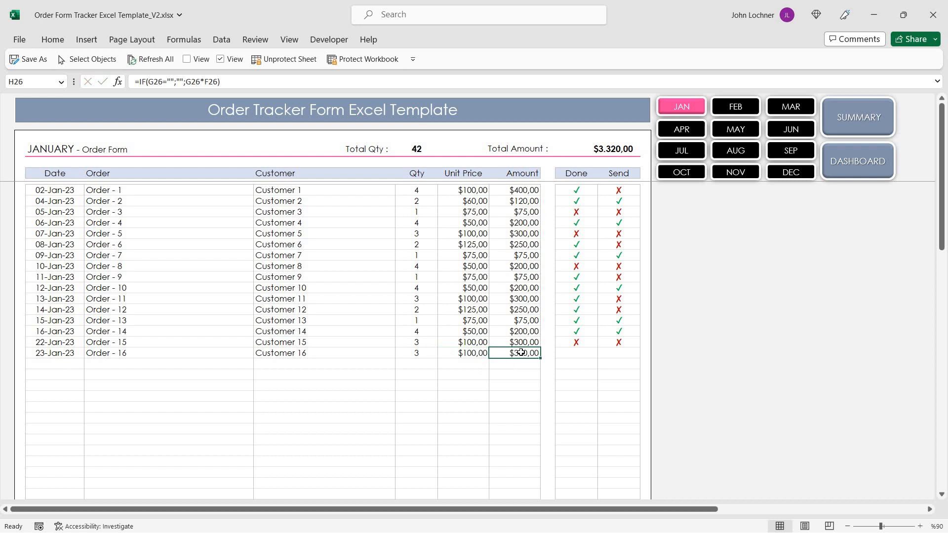
mouse_move(527, 199)
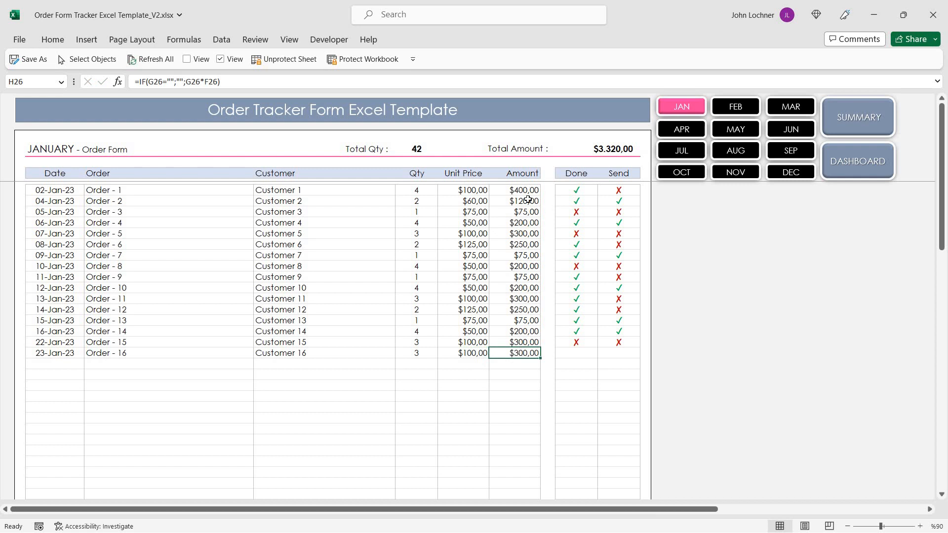
click(514, 428)
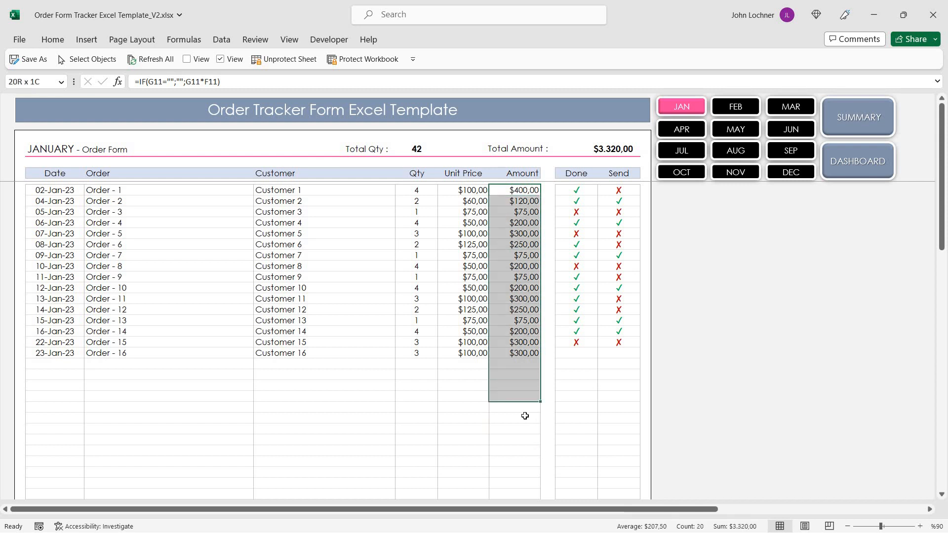
Set Order - 16's Done and Send statuses to ✓ and check the Total Amount SUM formula
click(514, 244)
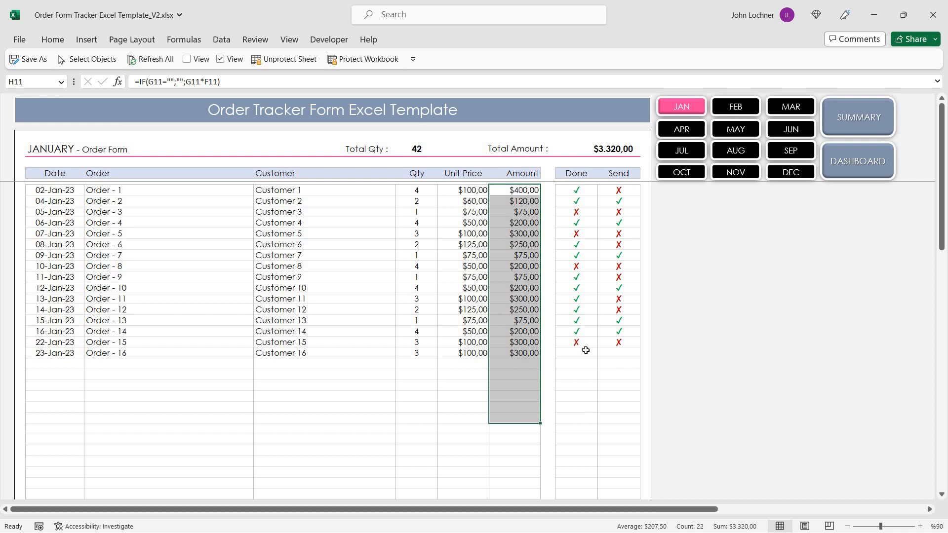
click(602, 353)
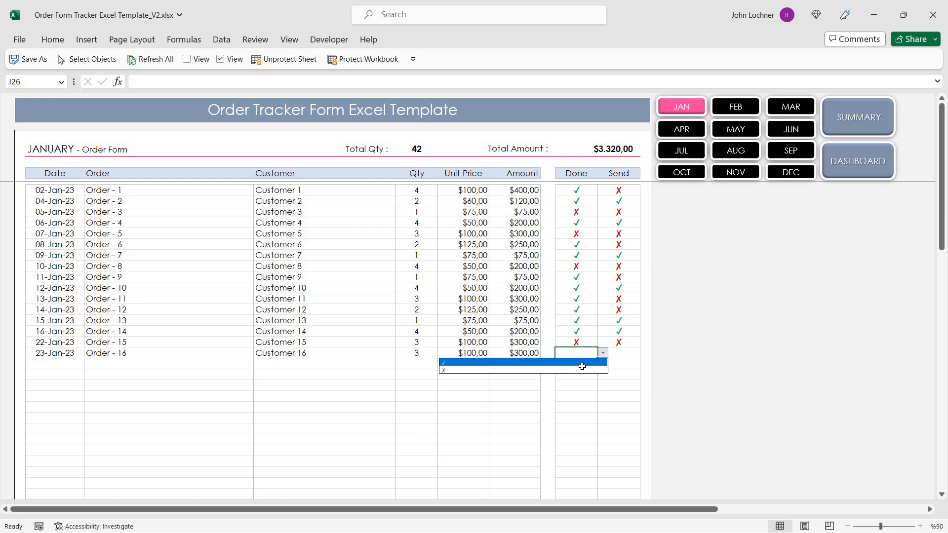
mouse_move(620, 372)
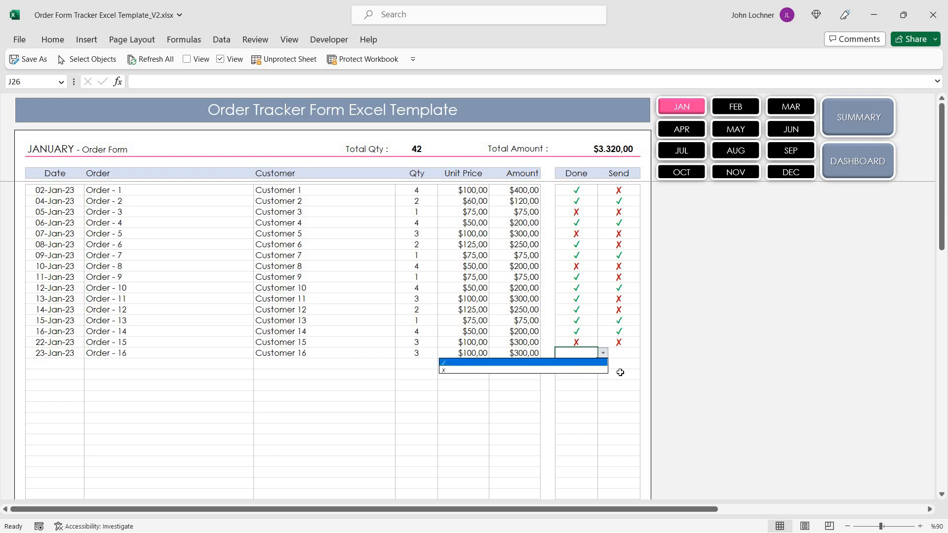
click(445, 369)
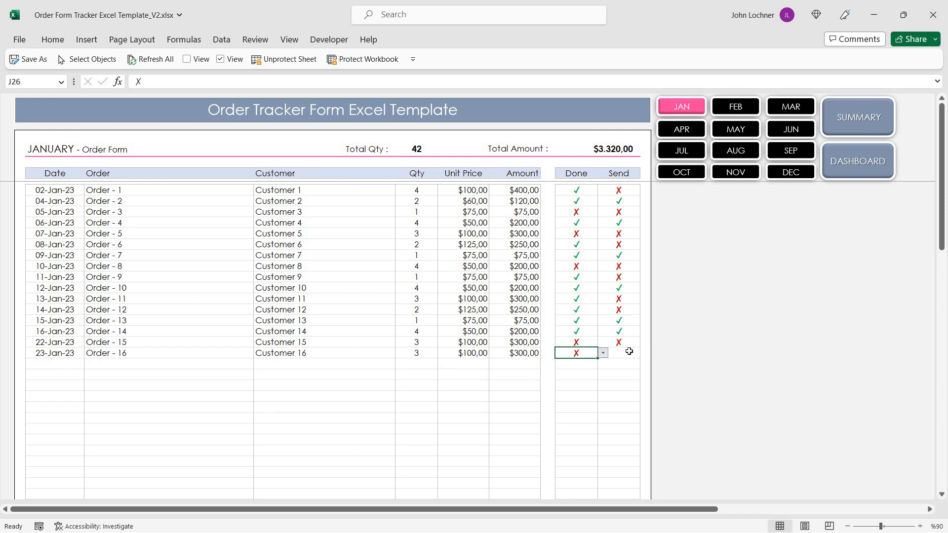
click(645, 353)
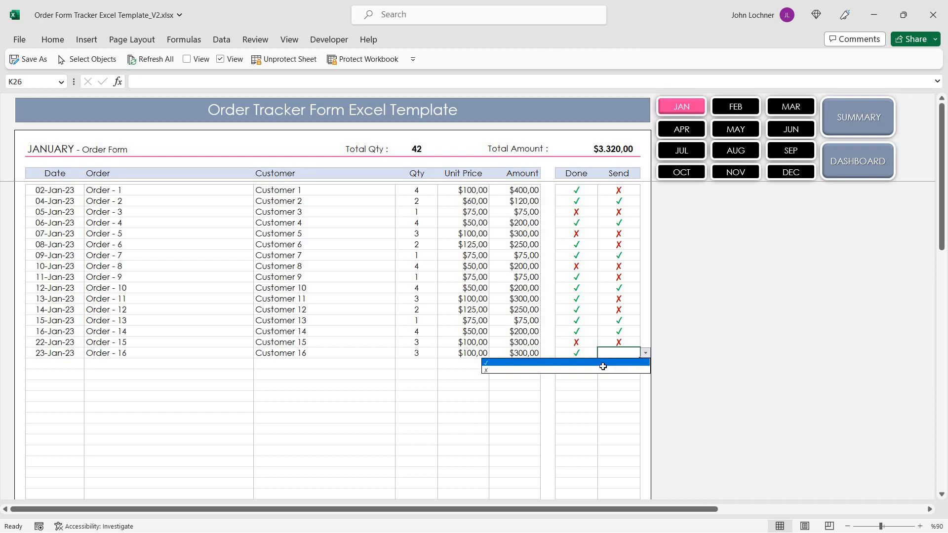
click(486, 370)
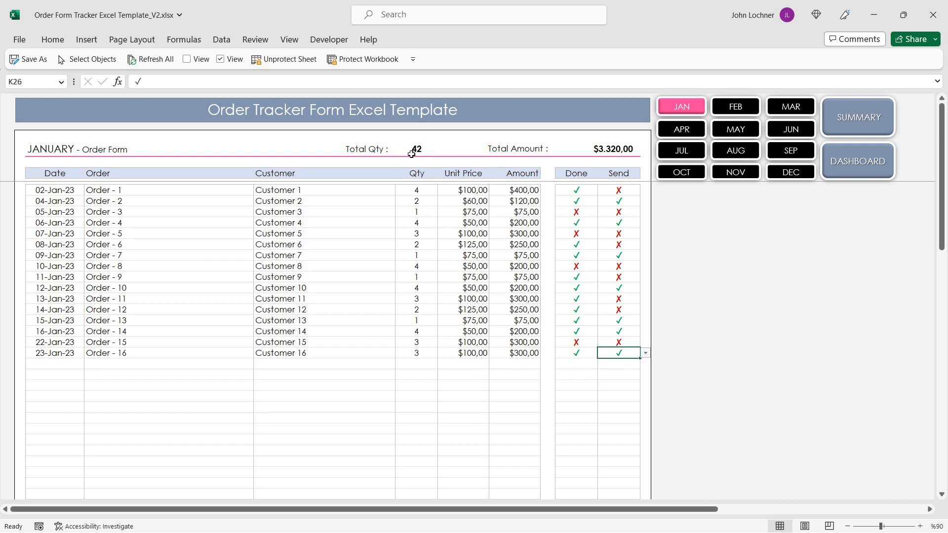
click(610, 149)
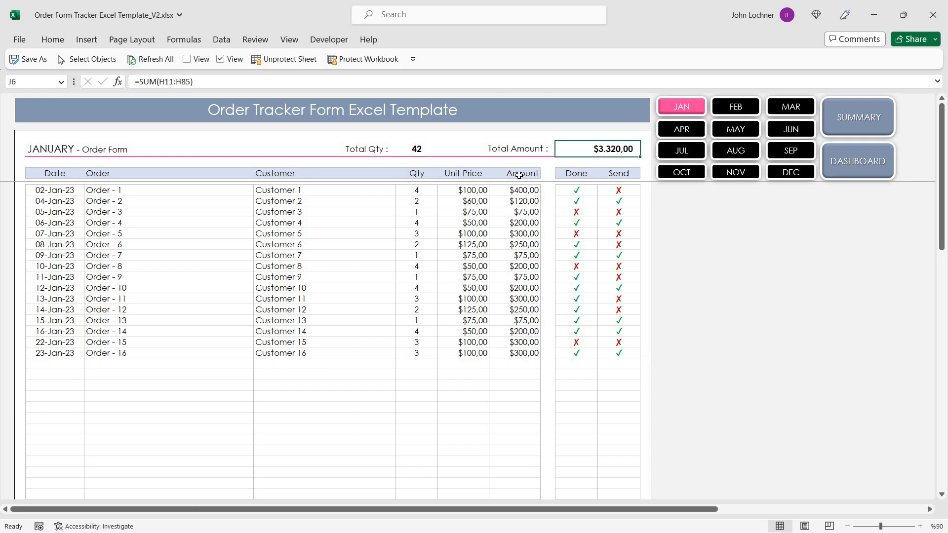
Leave the January table for the March order form, then return to the dashboard of totals
click(112, 190)
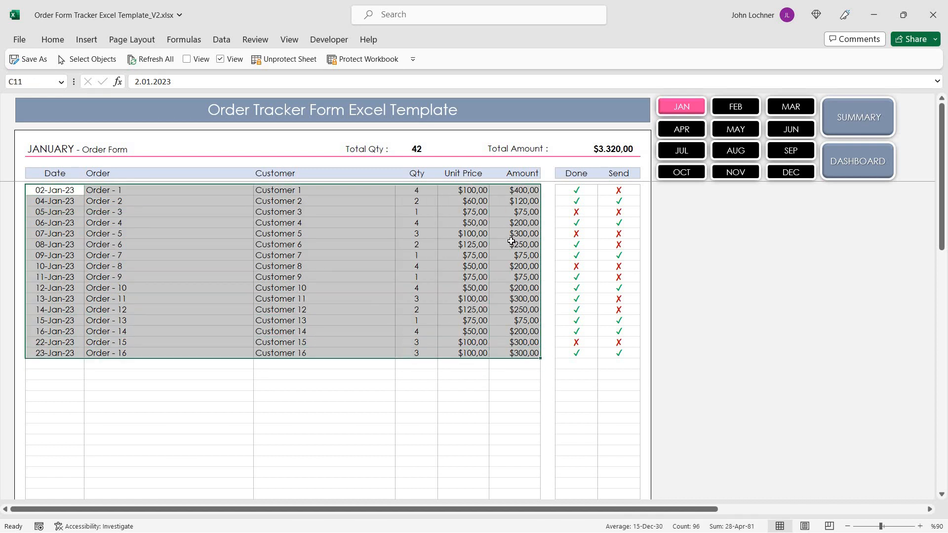
click(416, 266)
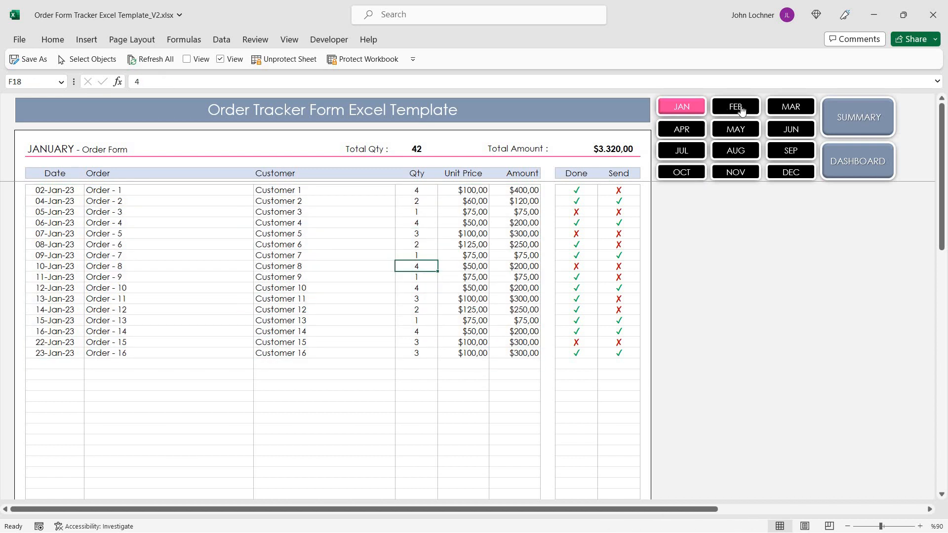
click(790, 107)
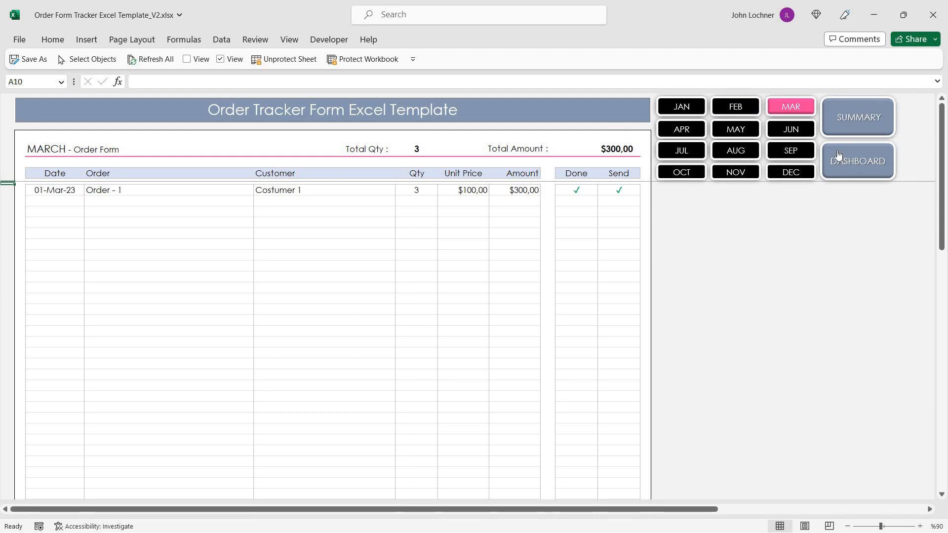
click(855, 160)
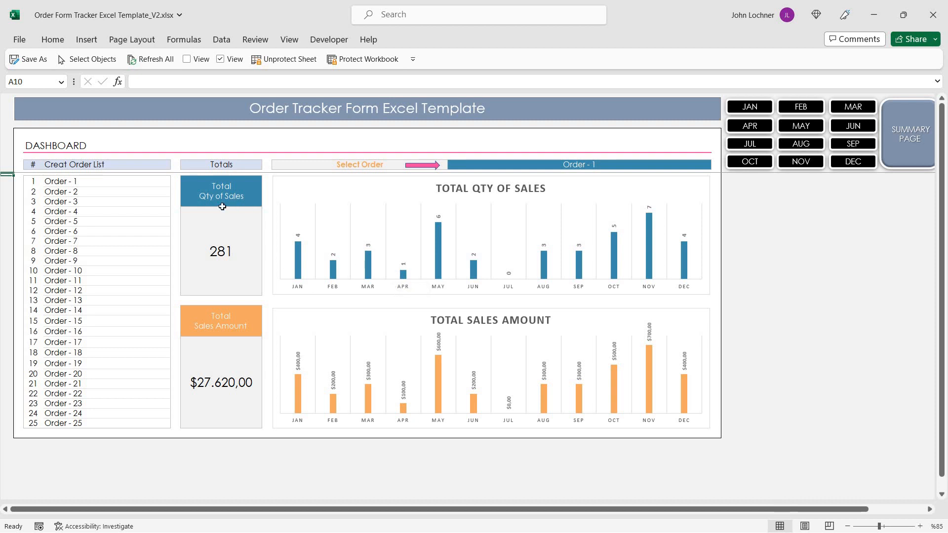
mouse_move(235, 333)
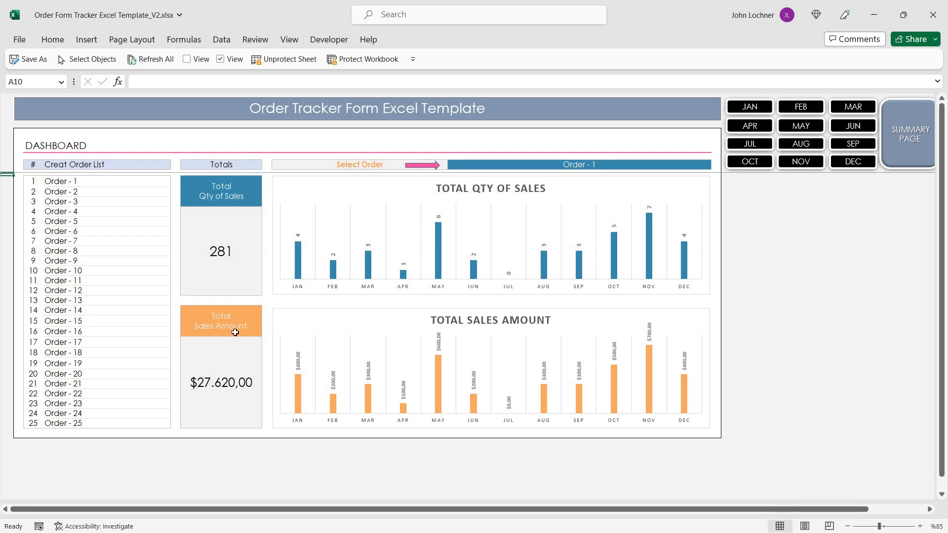
click(220, 381)
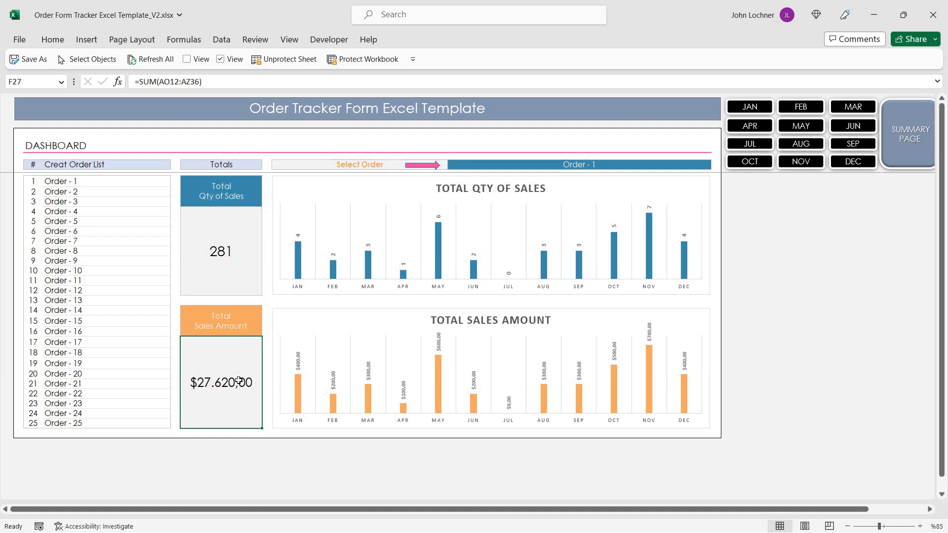
mouse_move(408, 369)
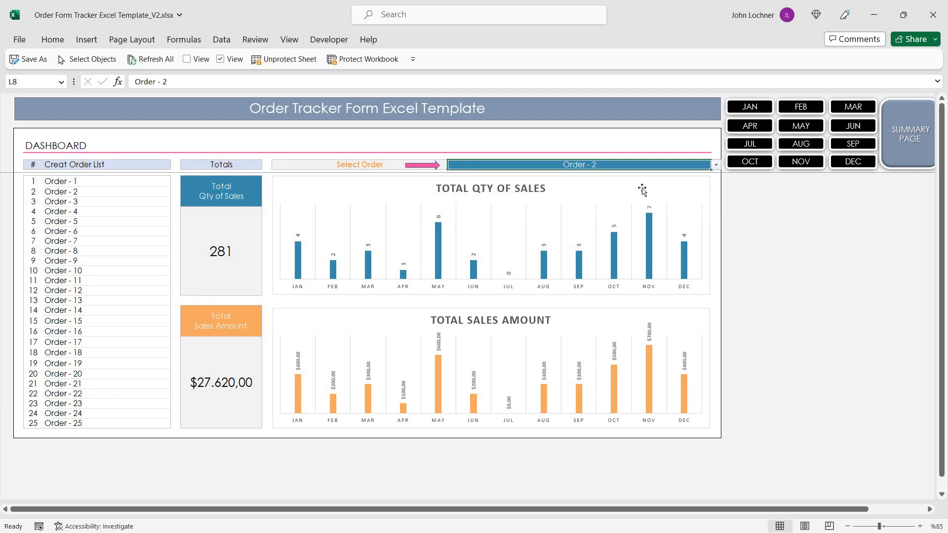
click(715, 165)
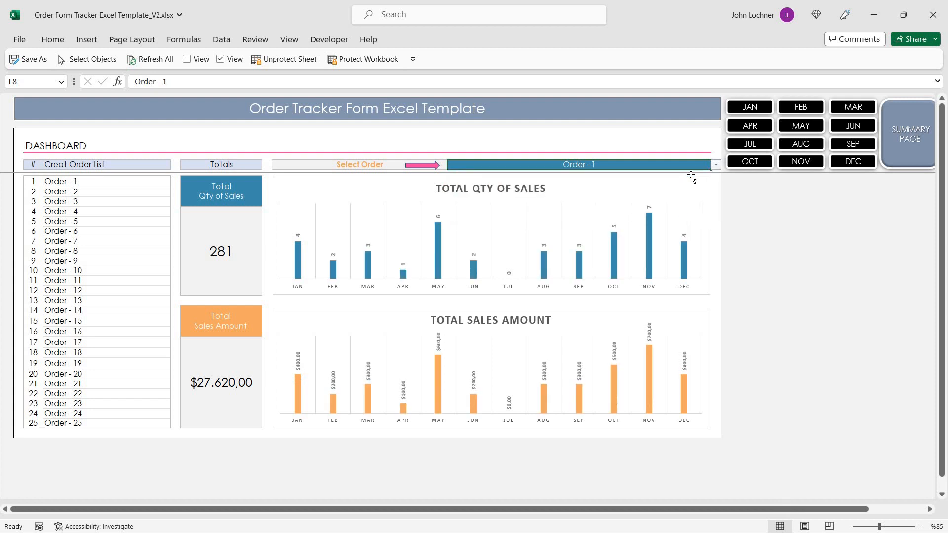
click(908, 135)
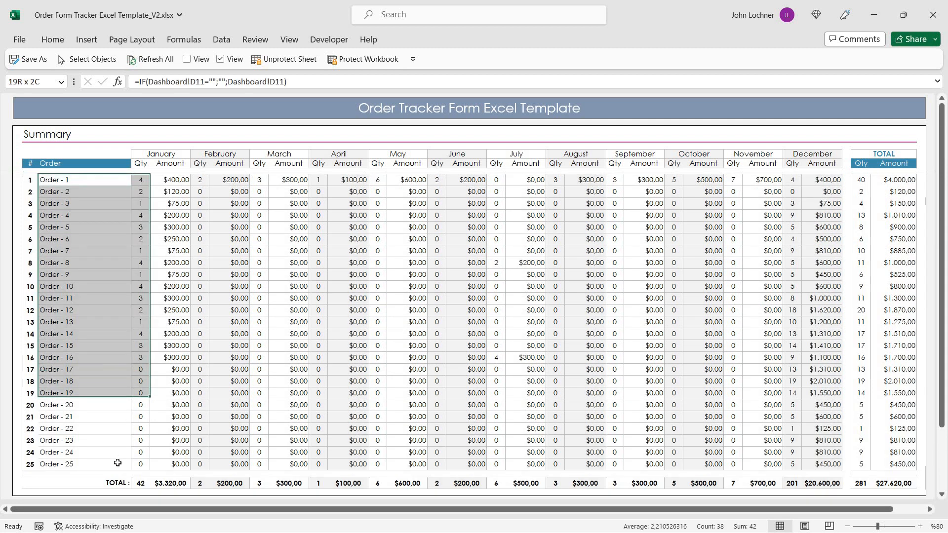
Check the January total amount formula and the yearly total formula for Order - 2
click(161, 154)
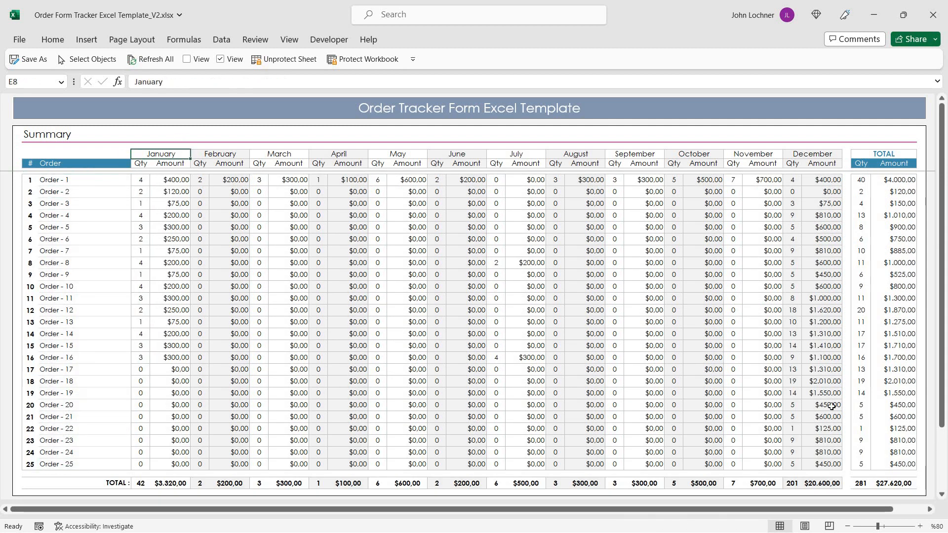
click(826, 464)
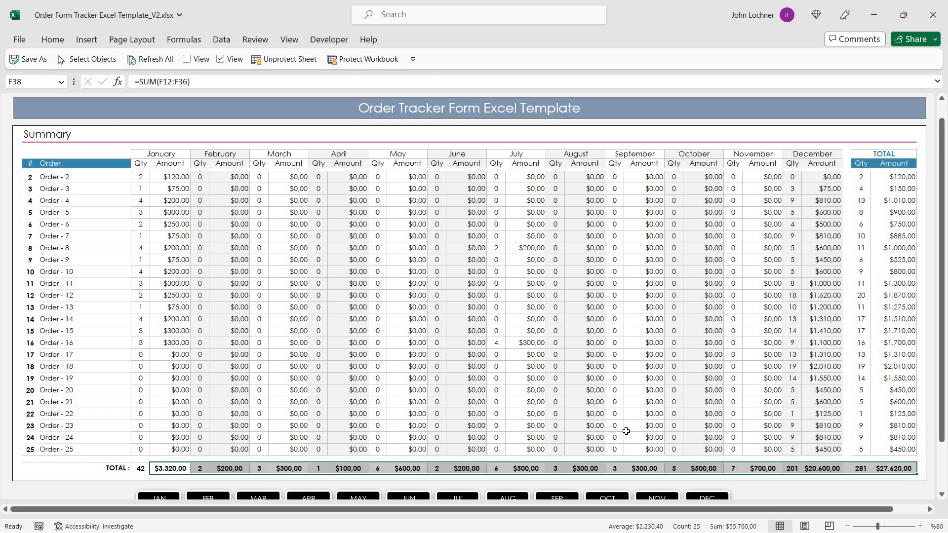
scroll(up, 3)
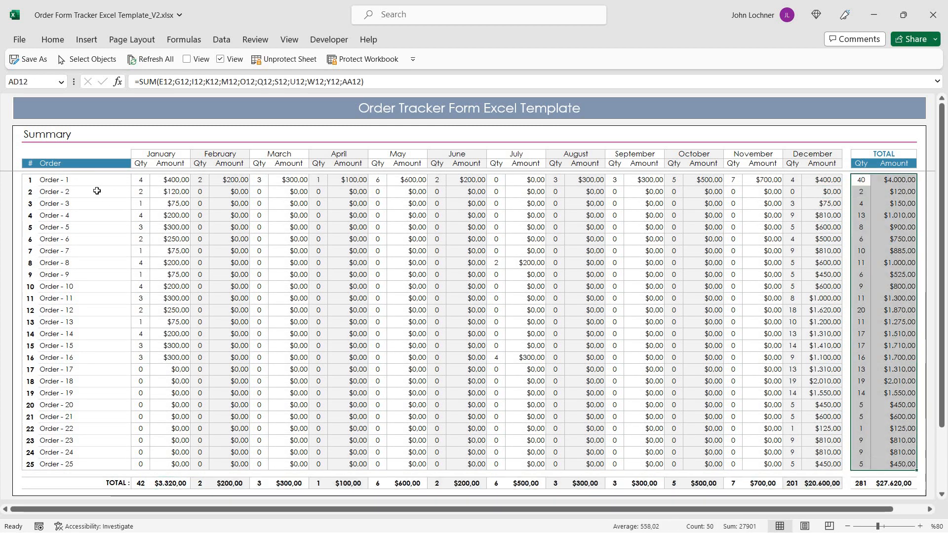
click(29, 180)
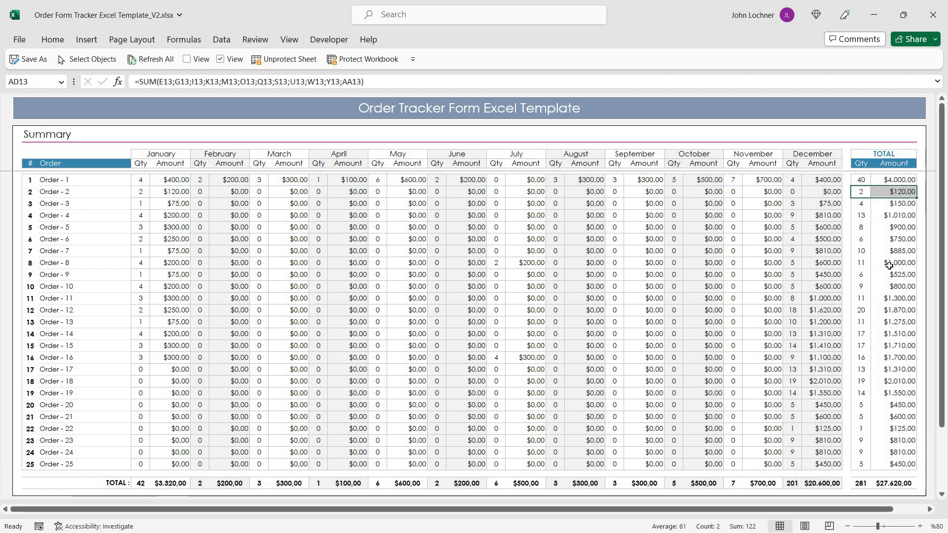
mouse_move(352, 278)
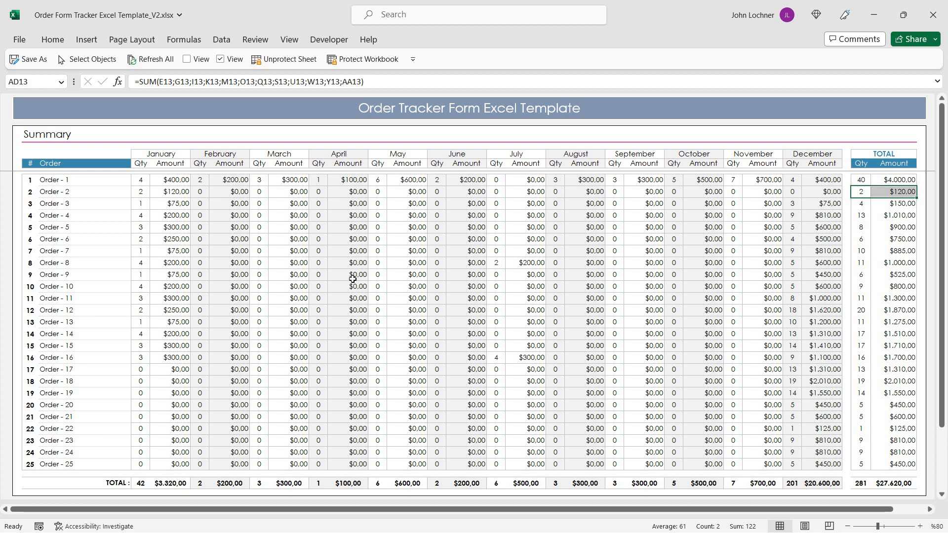